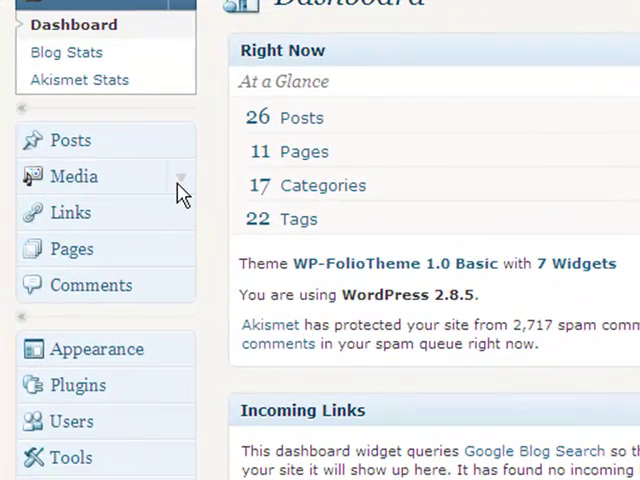
pyautogui.moveTo(180, 150)
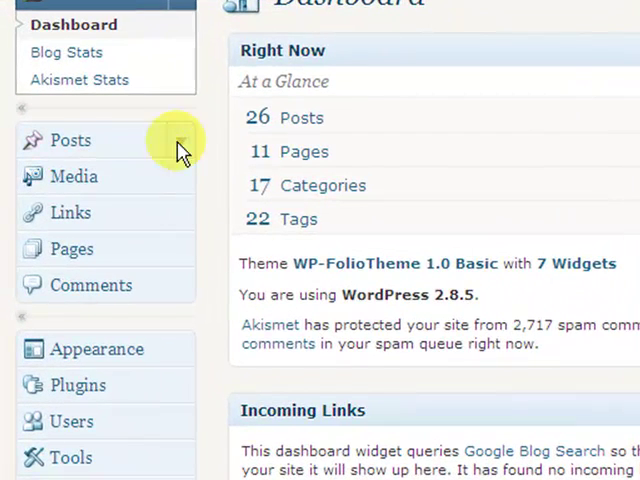
# Expand Posts in the sidebar and choose Add New for a blank post
pyautogui.click(70, 140)
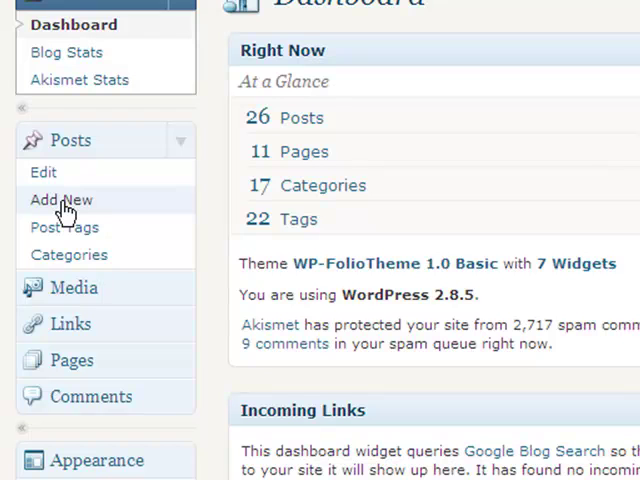
pyautogui.click(61, 199)
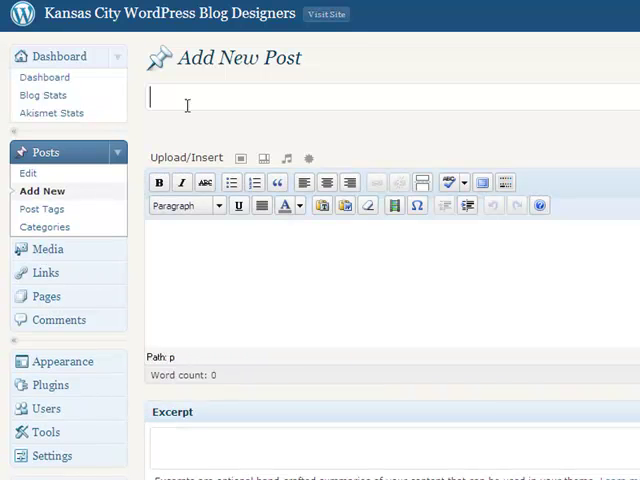
pyautogui.moveTo(178, 96)
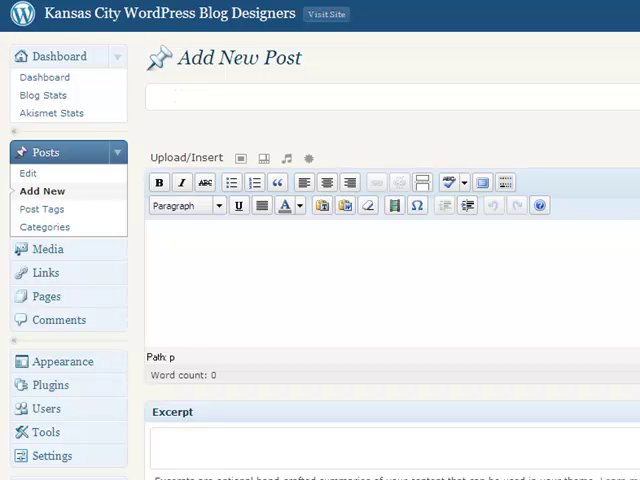
pyautogui.click(328, 13)
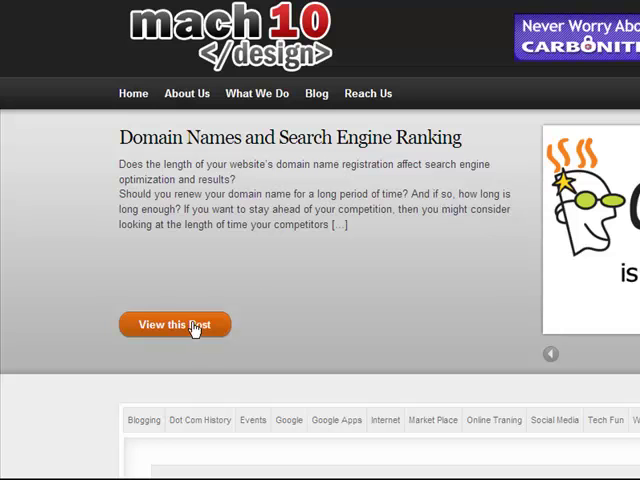
pyautogui.moveTo(180, 325)
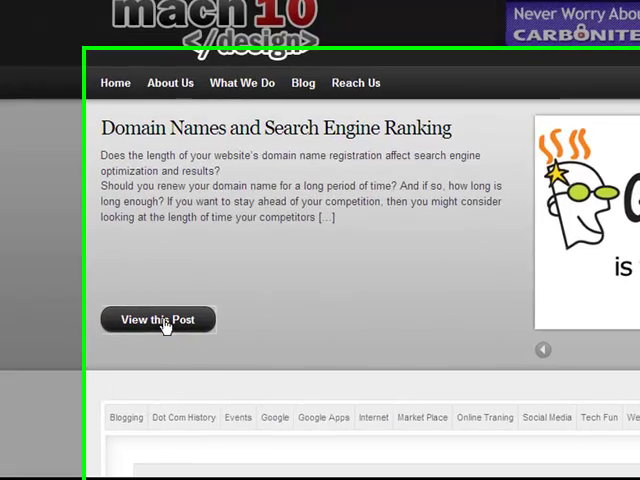
pyautogui.click(158, 319)
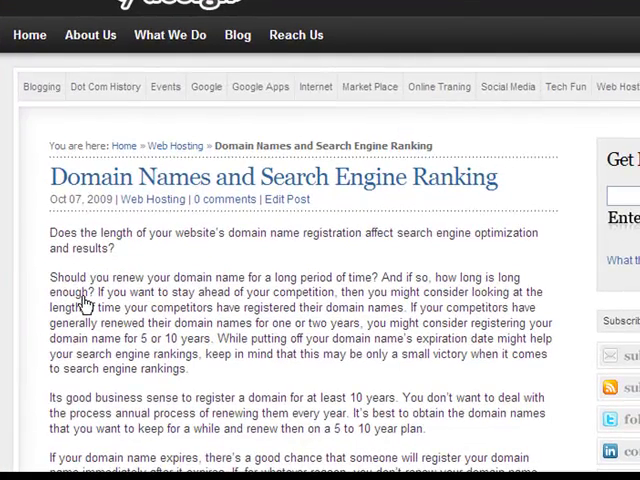
pyautogui.moveTo(52, 182)
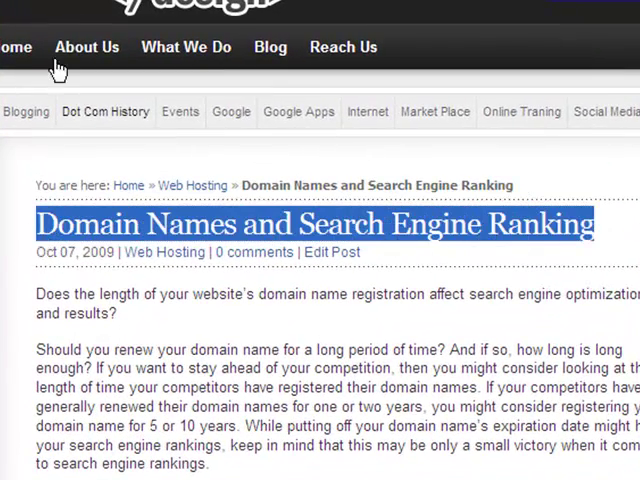
pyautogui.moveTo(118, 135)
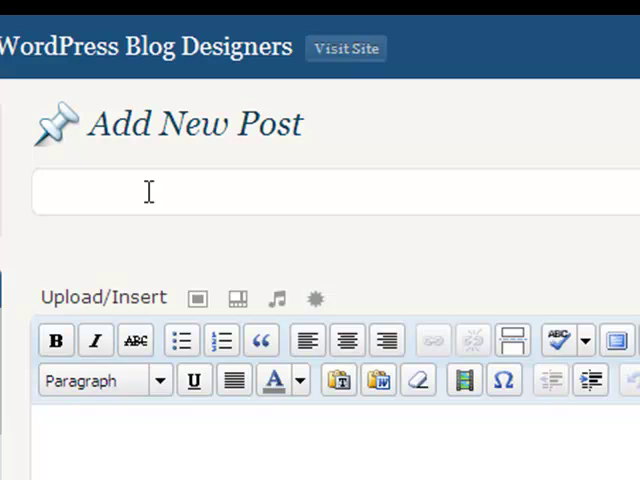
pyautogui.click(148, 192)
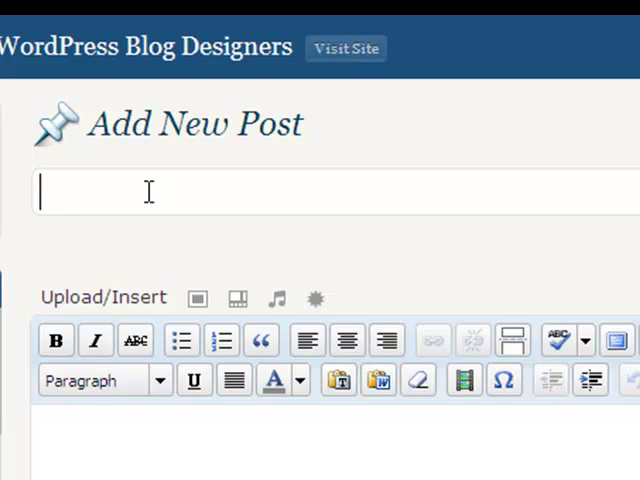
pyautogui.click(145, 440)
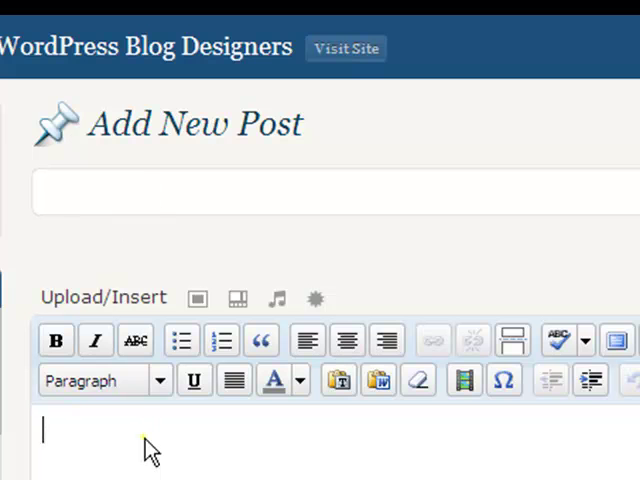
pyautogui.scroll(-3)
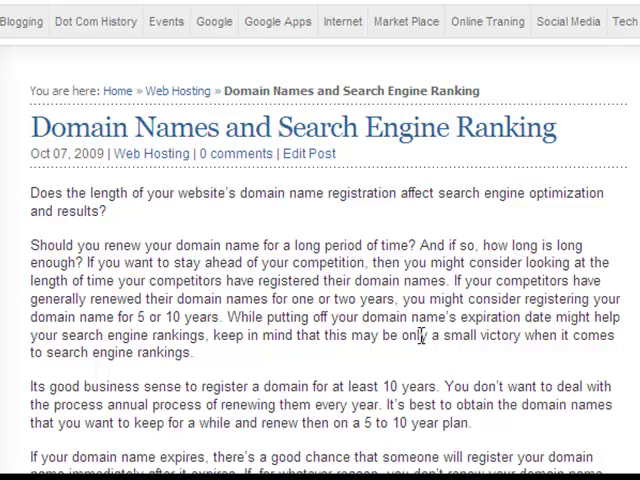
pyautogui.moveTo(143, 12)
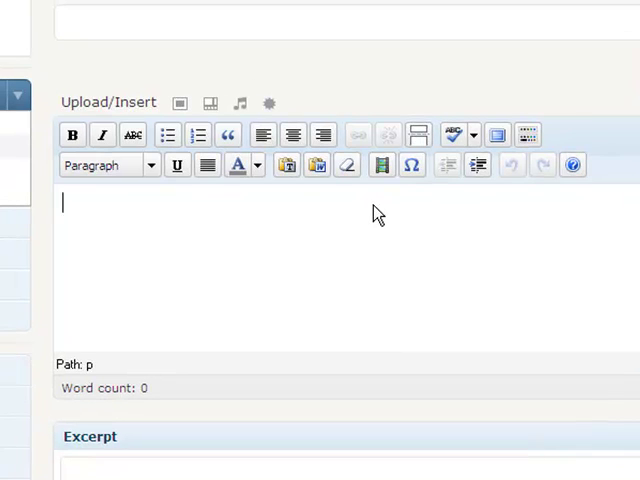
pyautogui.moveTo(248, 195)
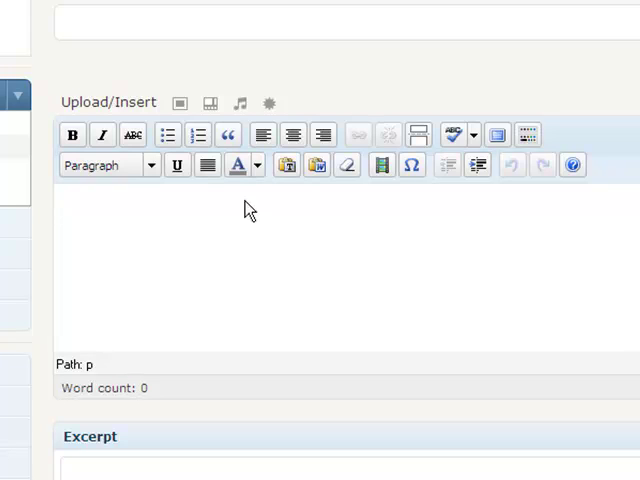
pyautogui.moveTo(225, 216)
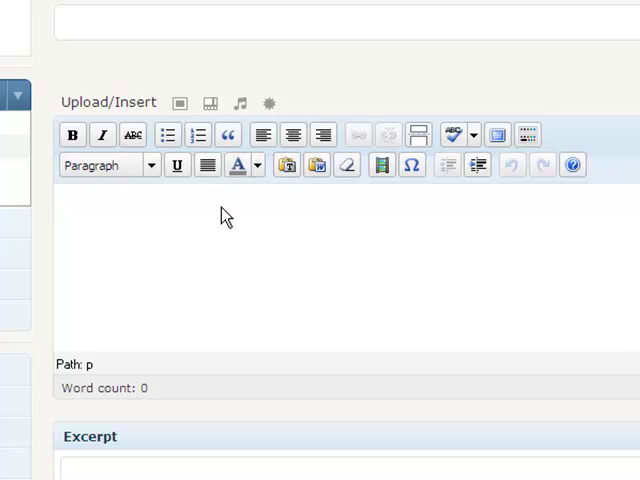
# Type 'kdksjd skdj sdksjd sd' into the Visual editor body
pyautogui.write('kdksjd skdj sdksjd sdksjd d')
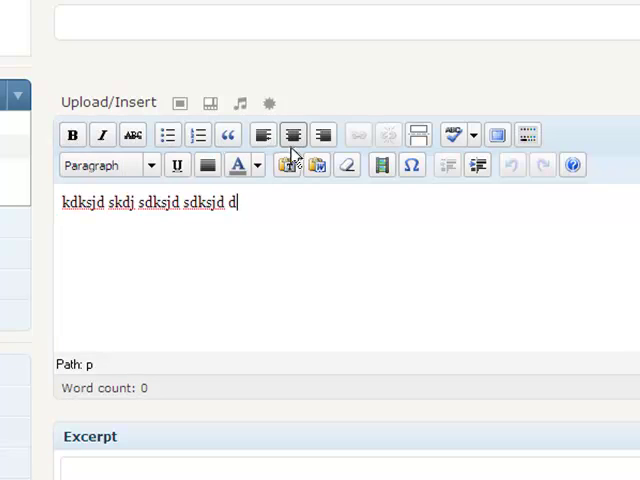
pyautogui.moveTo(453, 134)
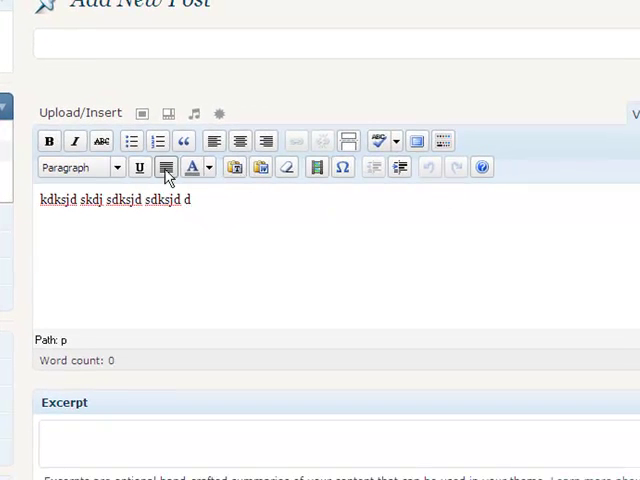
pyautogui.moveTo(288, 167)
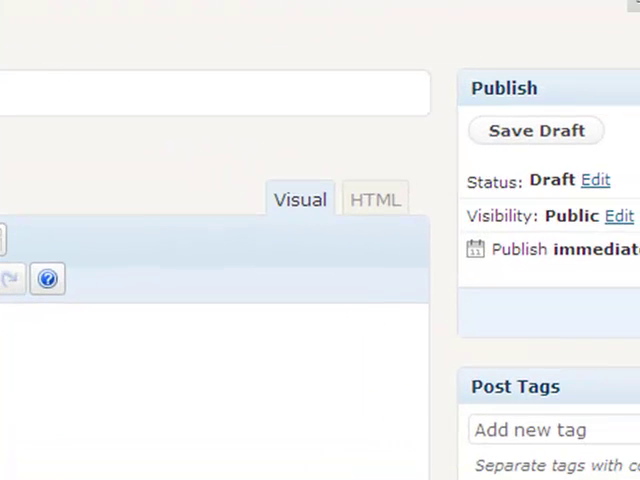
pyautogui.moveTo(305, 215)
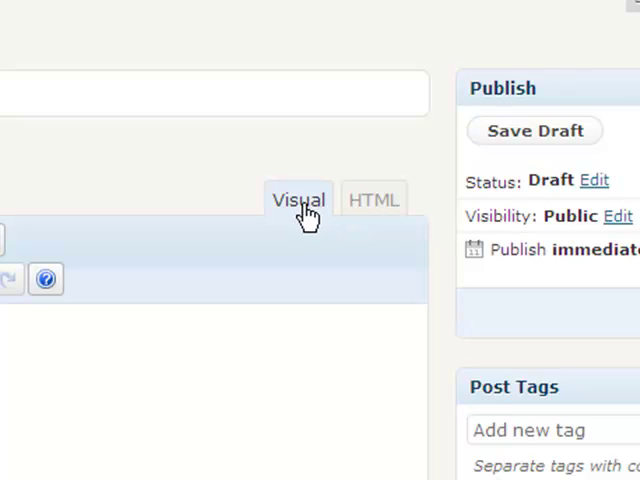
pyautogui.moveTo(371, 210)
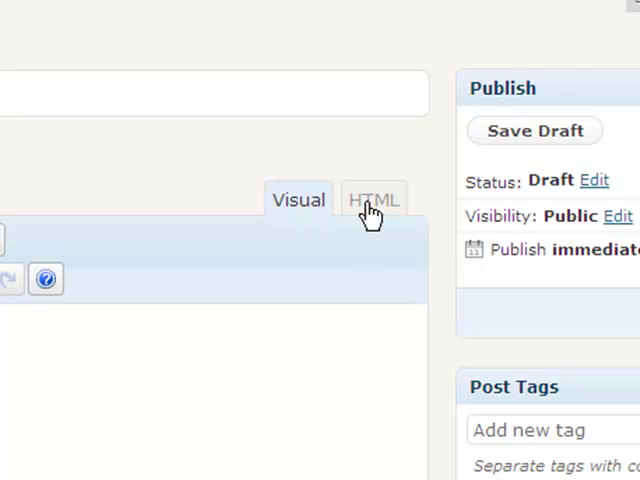
pyautogui.click(373, 199)
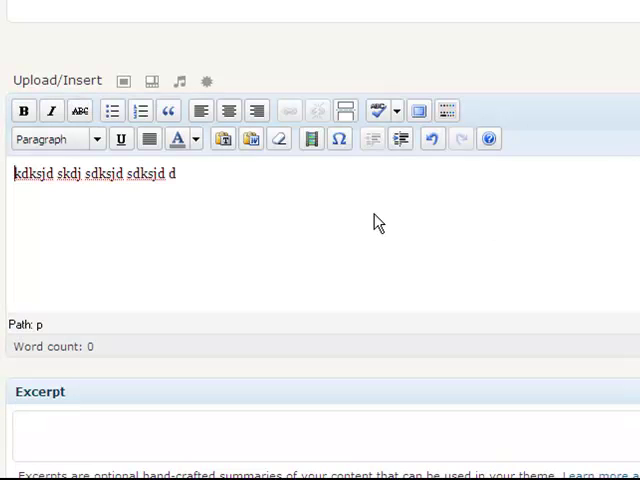
pyautogui.moveTo(223, 202)
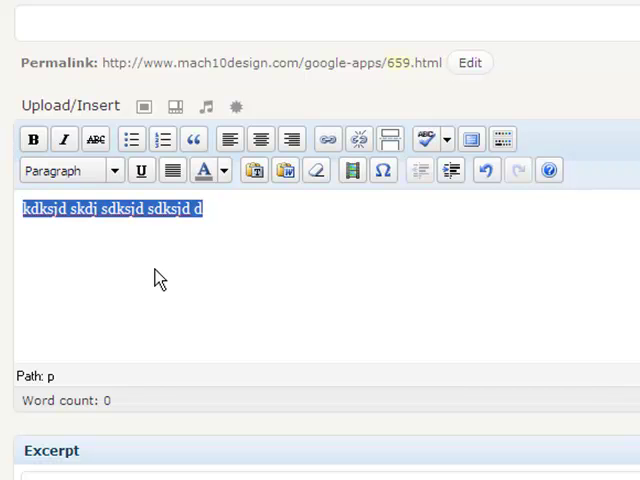
pyautogui.moveTo(275, 232)
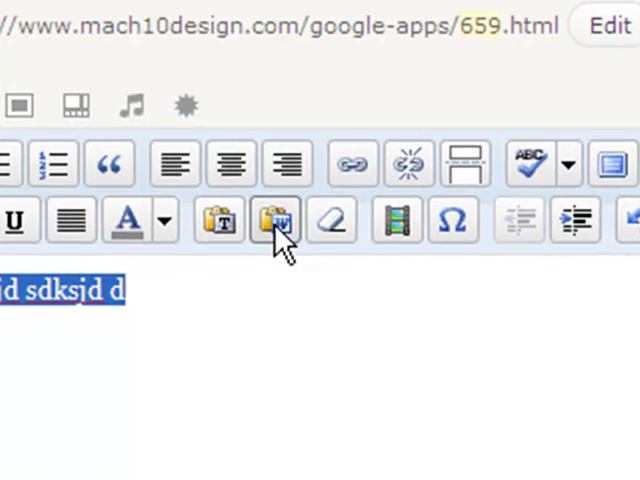
# Open the Paste from Word dialog from the editor toolbar
pyautogui.click(277, 222)
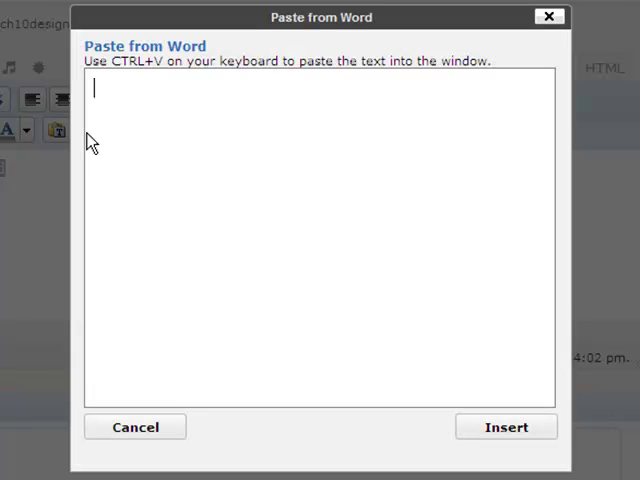
pyautogui.moveTo(113, 133)
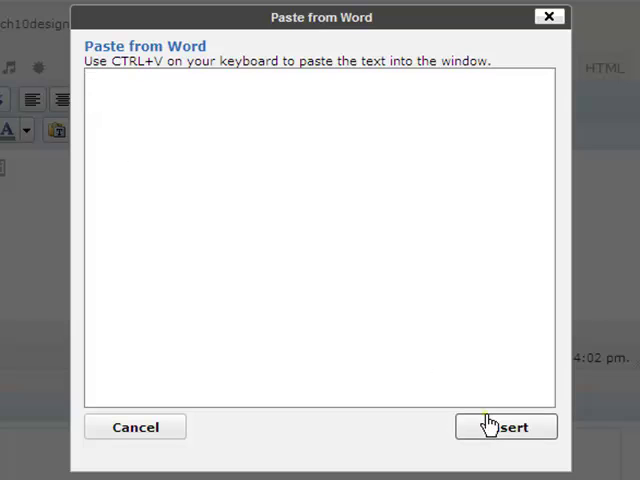
# Insert from the empty Paste from Word dialog, then close it
pyautogui.click(506, 427)
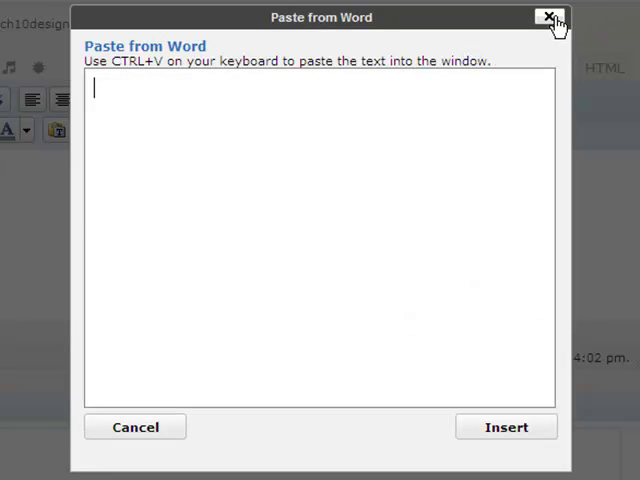
pyautogui.click(551, 18)
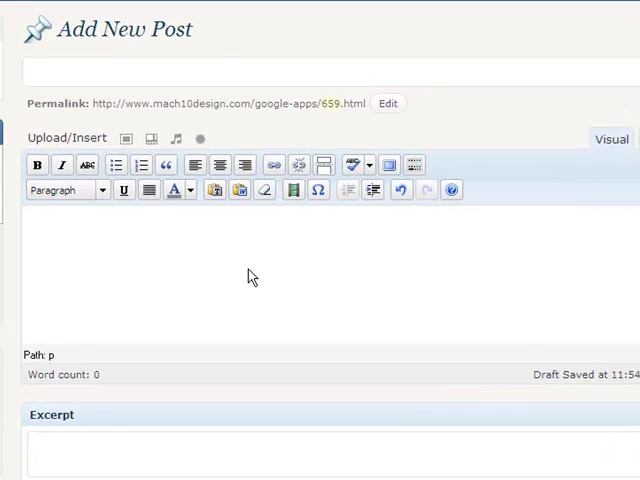
pyautogui.moveTo(203, 260)
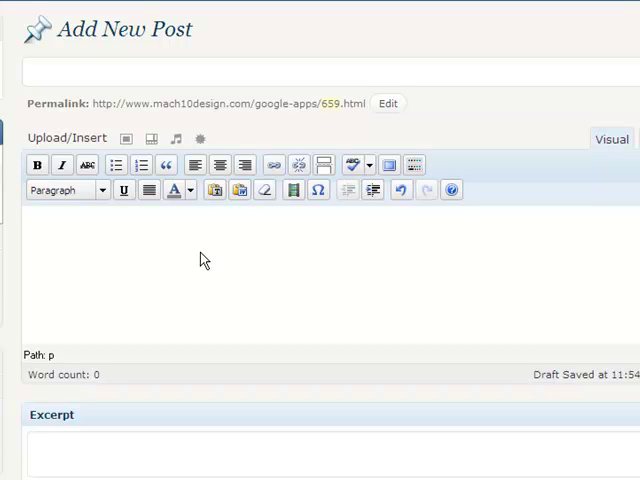
pyautogui.moveTo(248, 271)
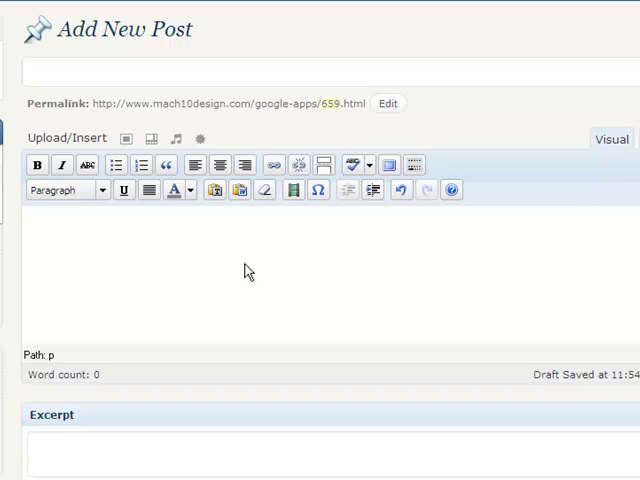
pyautogui.moveTo(248, 272)
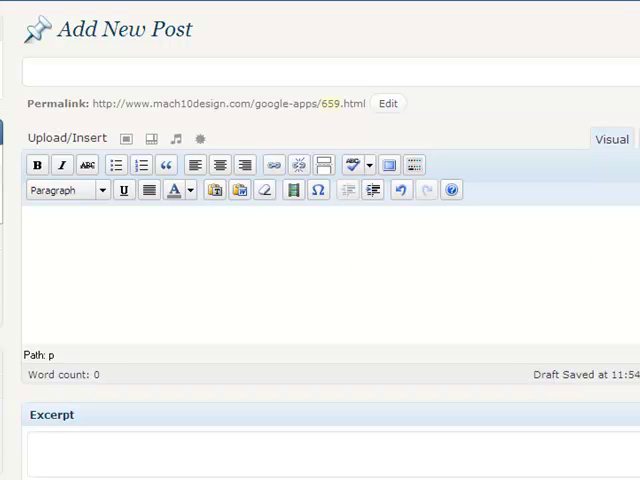
pyautogui.scroll(-3)
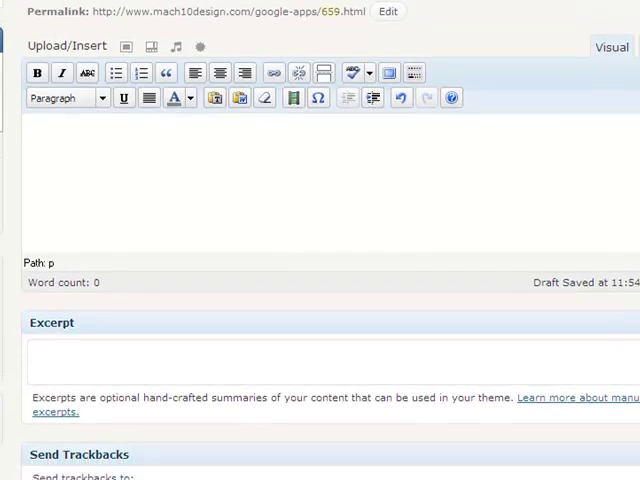
pyautogui.scroll(-3)
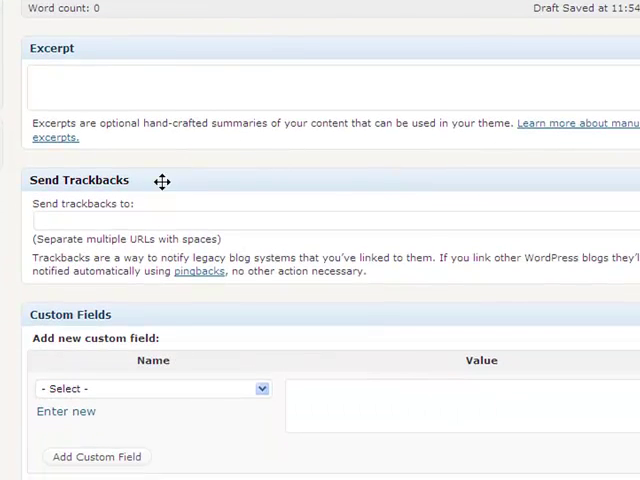
pyautogui.moveTo(162, 181)
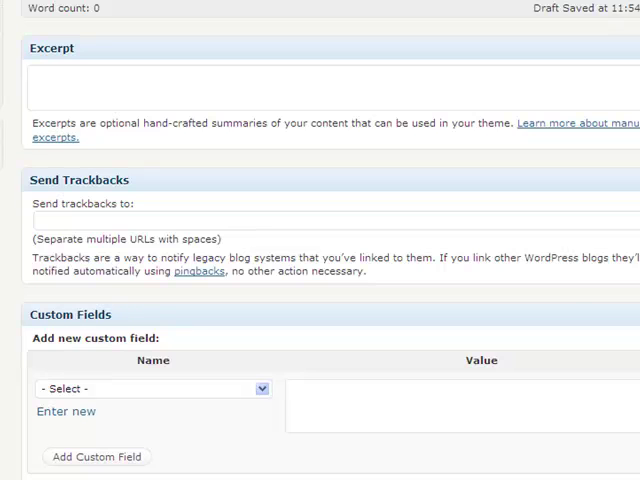
pyautogui.scroll(-3)
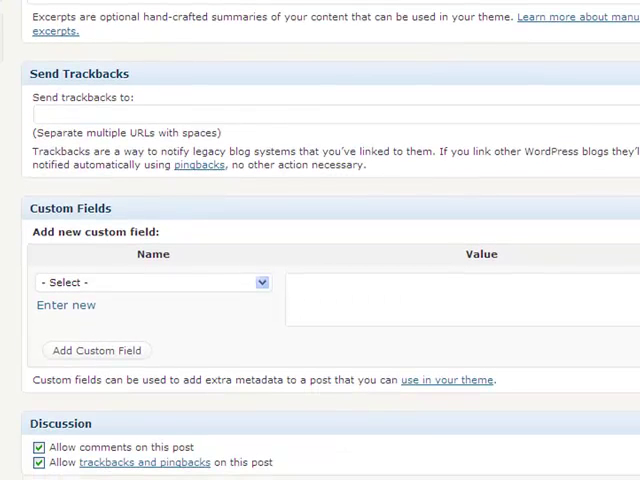
pyautogui.scroll(-3)
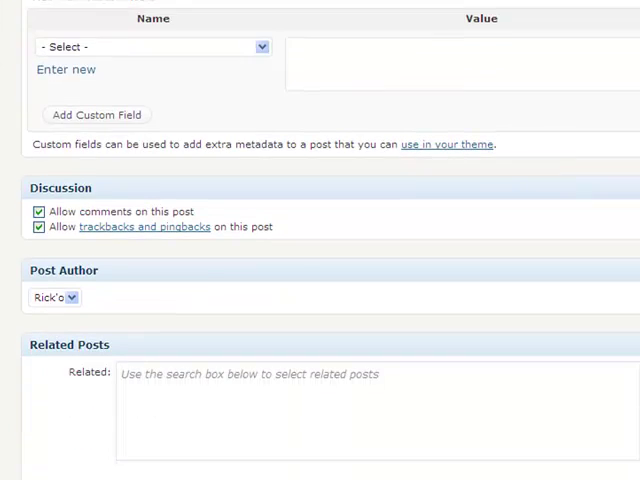
pyautogui.scroll(-3)
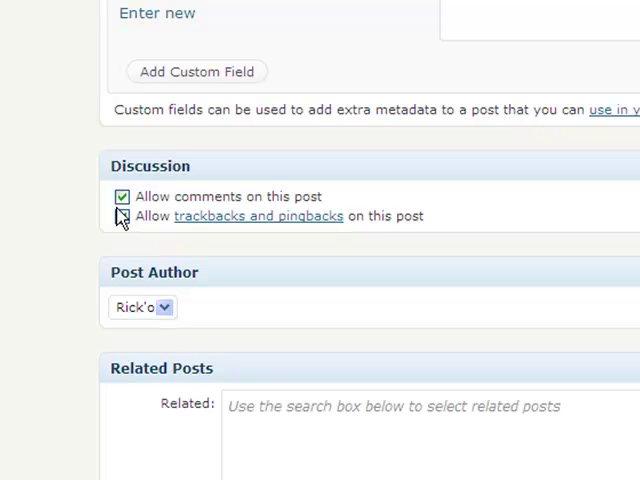
pyautogui.click(121, 216)
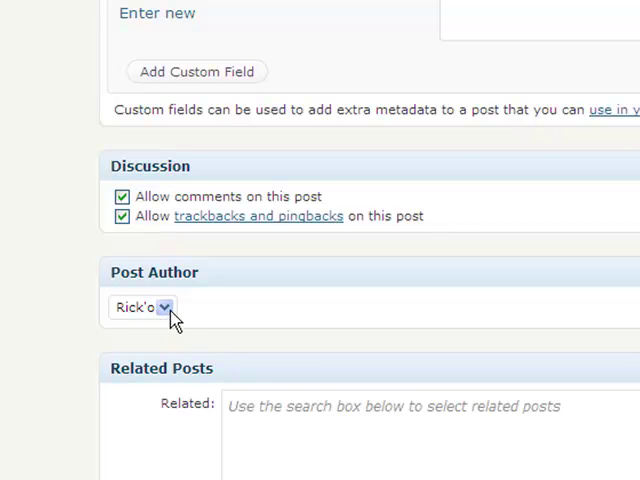
pyautogui.moveTo(305, 363)
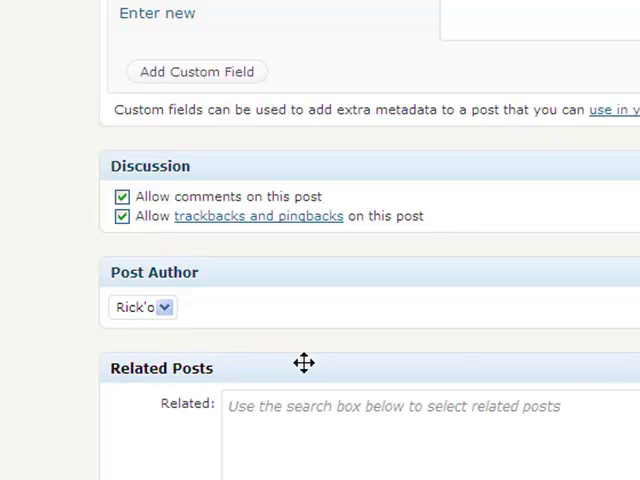
pyautogui.moveTo(305, 363)
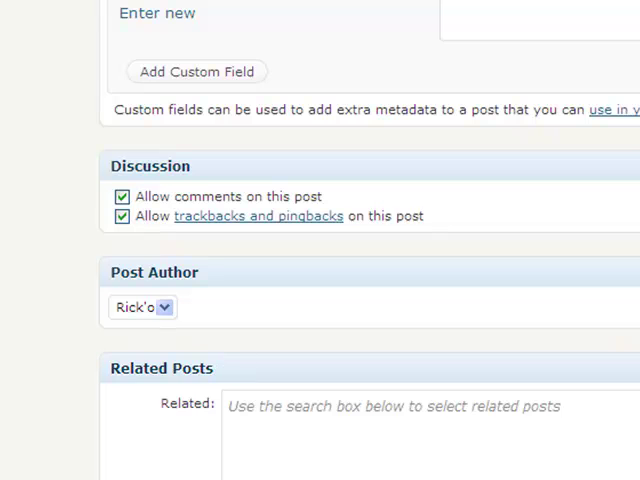
pyautogui.scroll(-3)
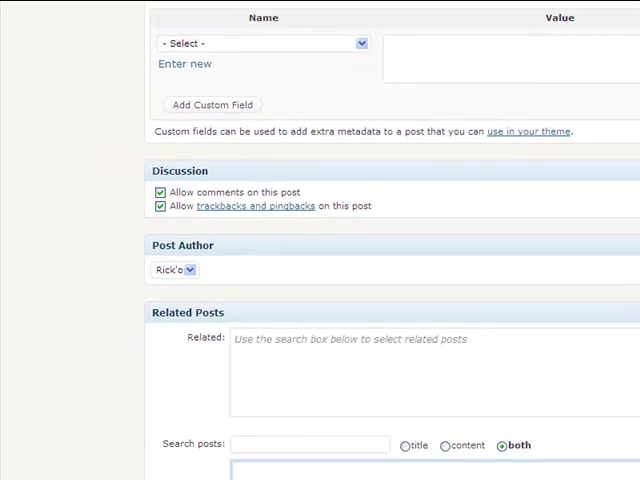
pyautogui.scroll(3)
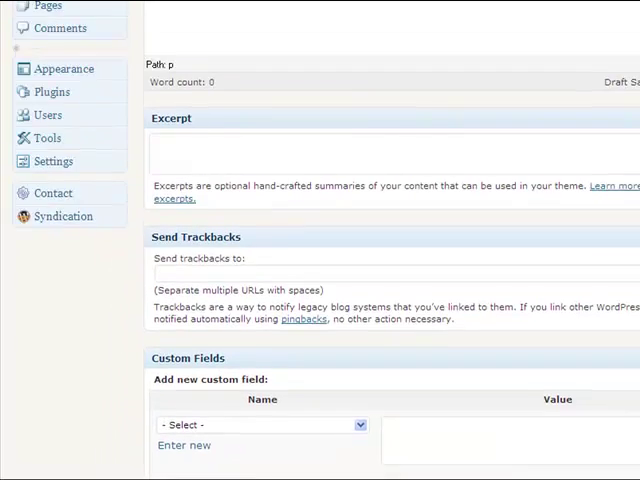
# Scroll up to the Publish box in the right-hand column
pyautogui.scroll(3)
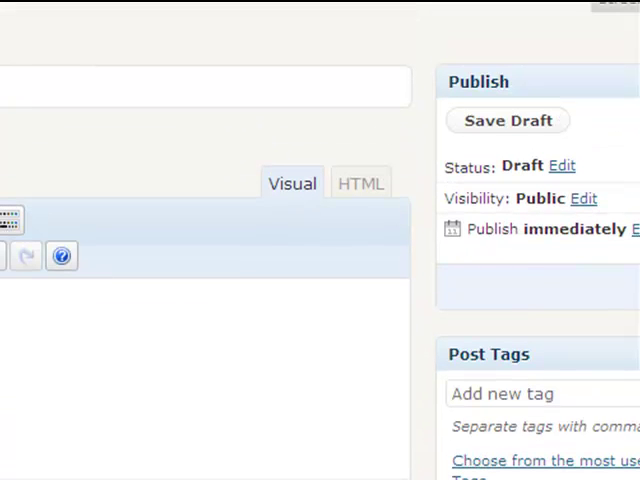
pyautogui.moveTo(510, 160)
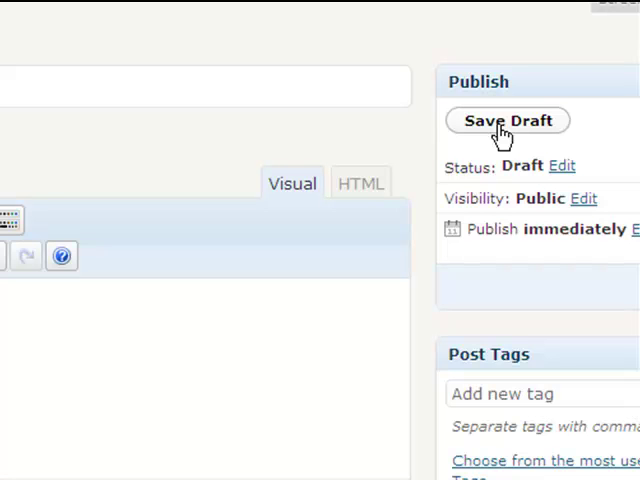
pyautogui.moveTo(497, 170)
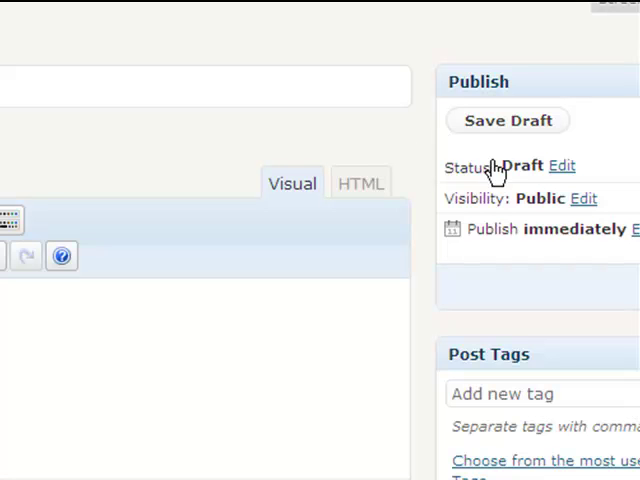
pyautogui.moveTo(568, 200)
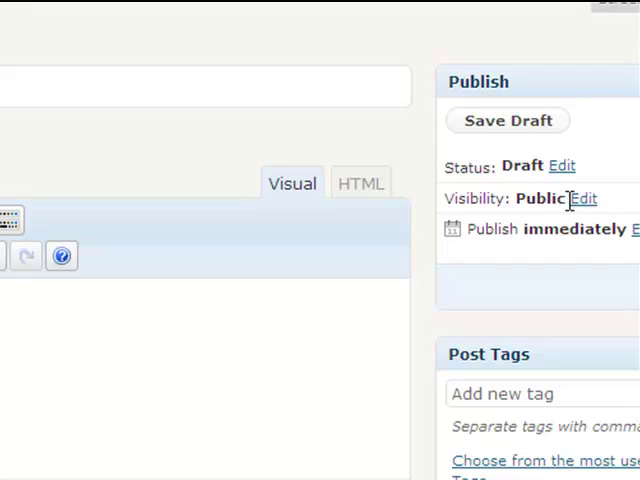
pyautogui.moveTo(583, 198)
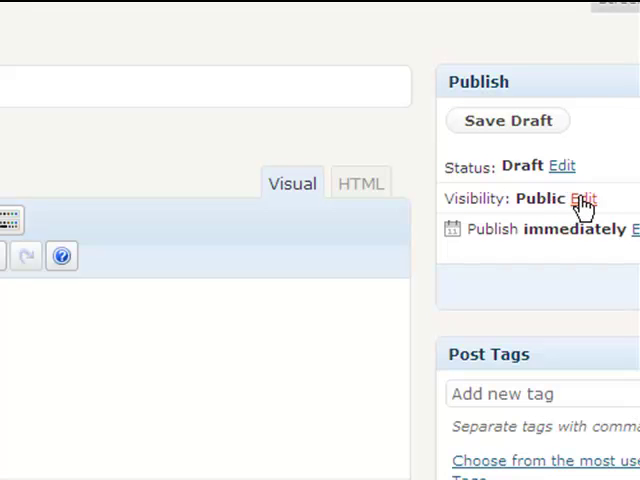
# Edit Visibility and select Password protected
pyautogui.click(582, 199)
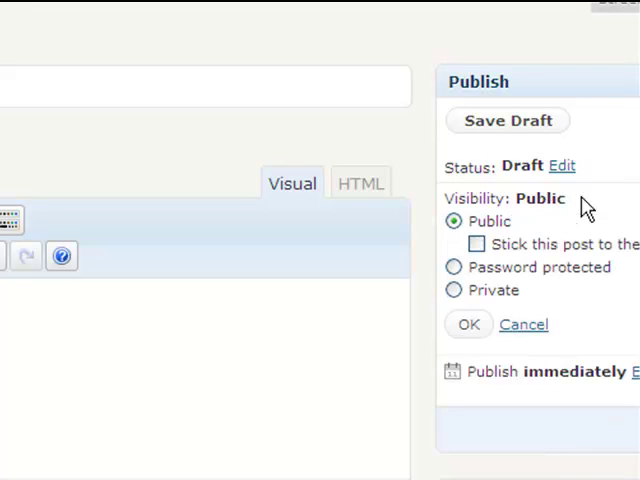
pyautogui.moveTo(450, 285)
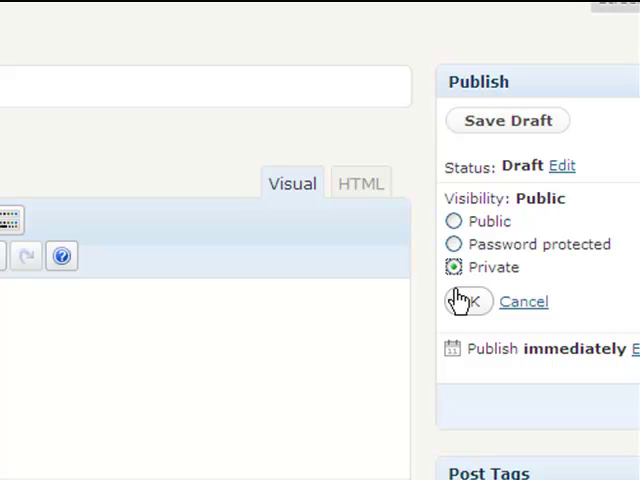
pyautogui.moveTo(470, 302)
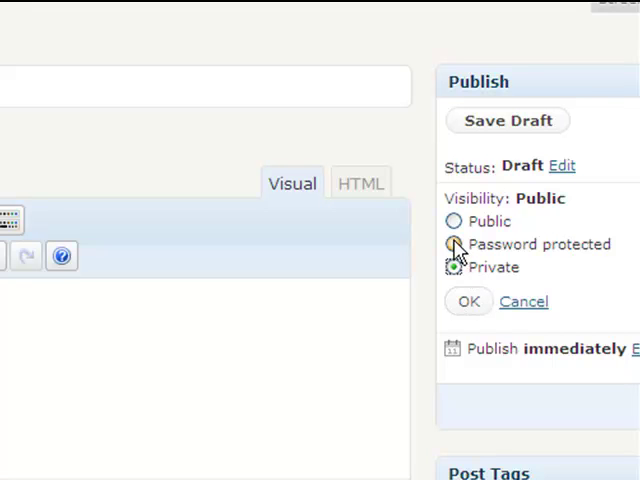
pyautogui.click(453, 244)
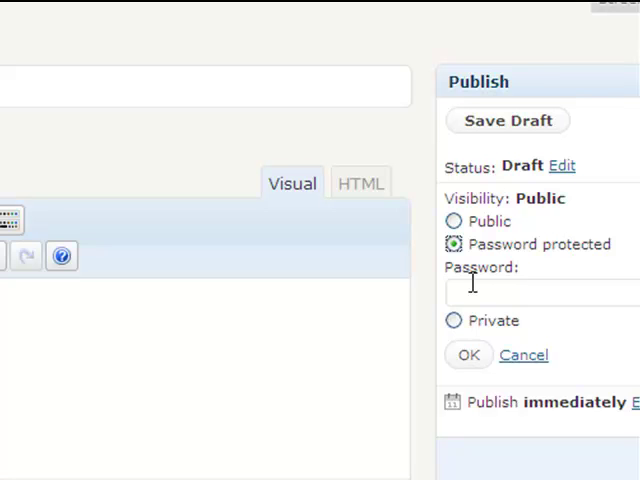
pyautogui.moveTo(523, 355)
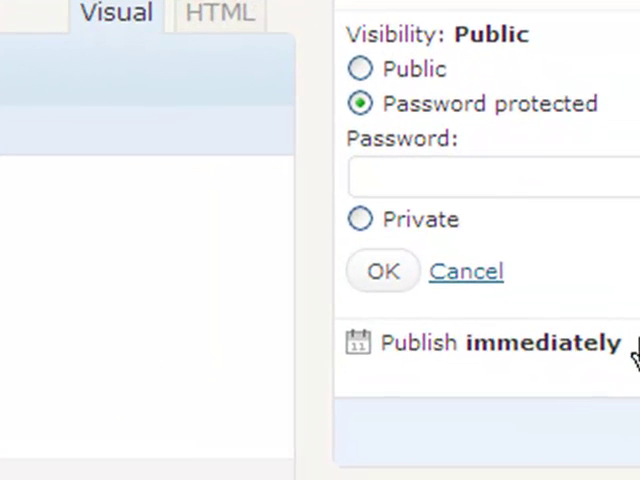
# Edit the 'Publish immediately' setting to reveal the Nov 02, 2009 date fields
pyautogui.click(543, 342)
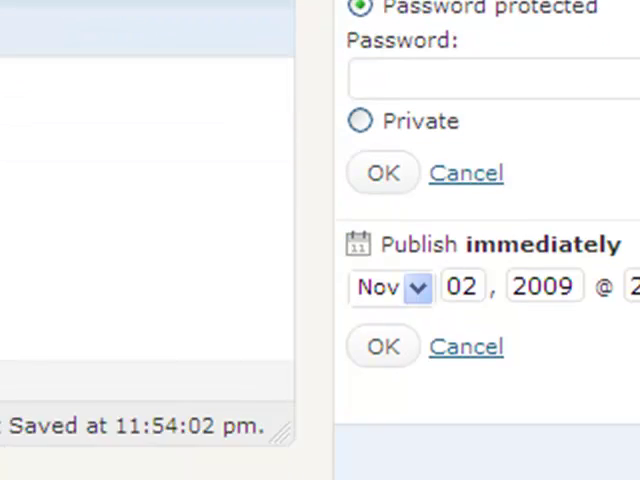
# Scroll down the sidebar to the blank Post Tags box
pyautogui.scroll(-3)
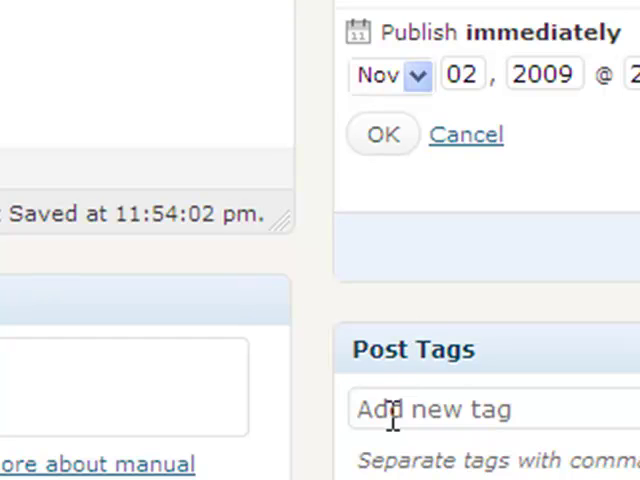
pyautogui.scroll(-3)
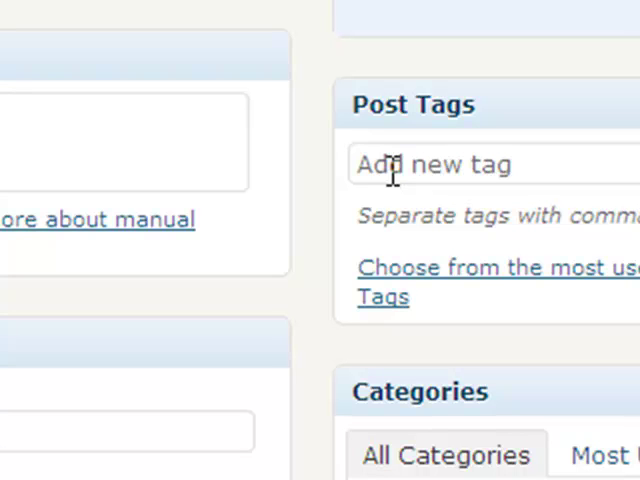
pyautogui.moveTo(350, 210)
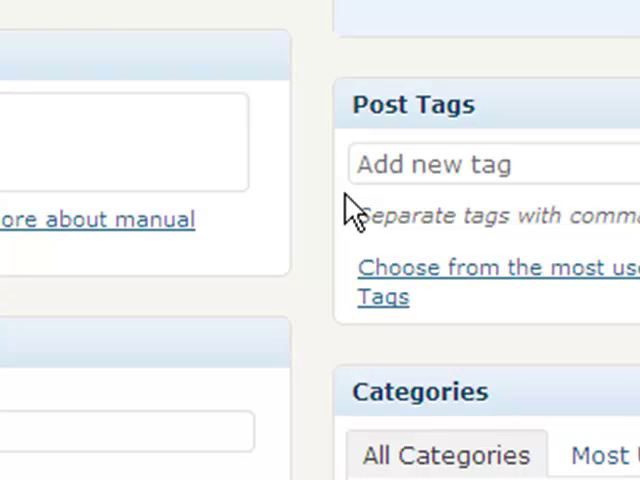
# Scroll down to the Categories list showing Blogging, Events and Google unchecked
pyautogui.scroll(-3)
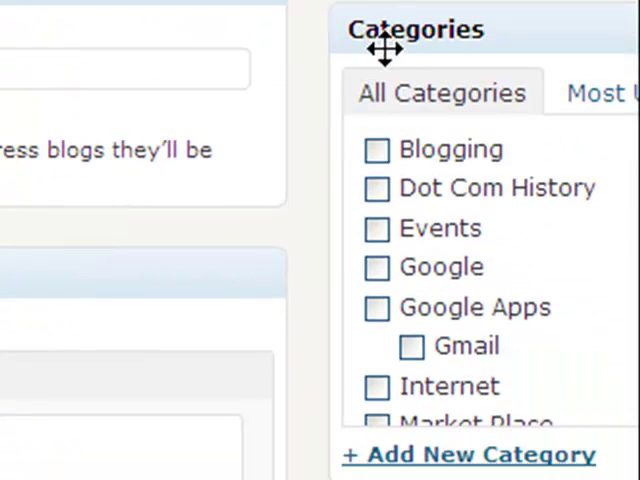
pyautogui.moveTo(375, 37)
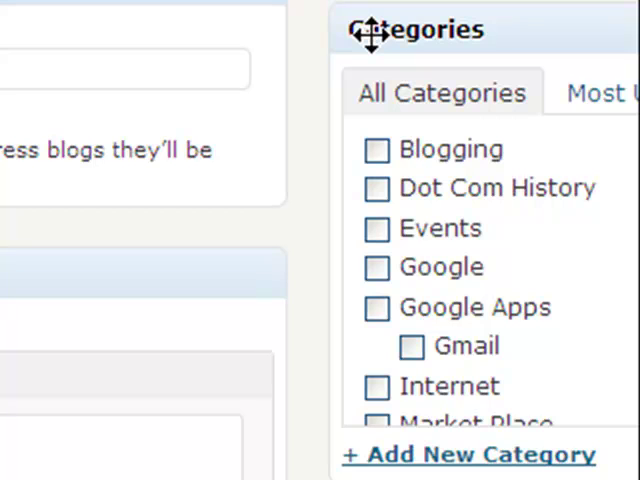
pyautogui.moveTo(385, 185)
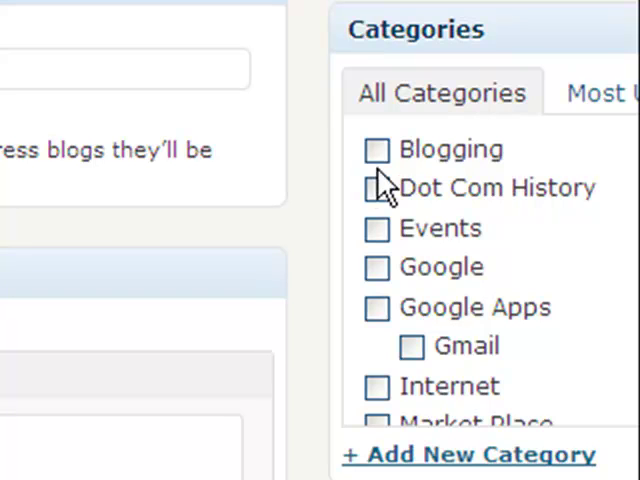
pyautogui.moveTo(420, 195)
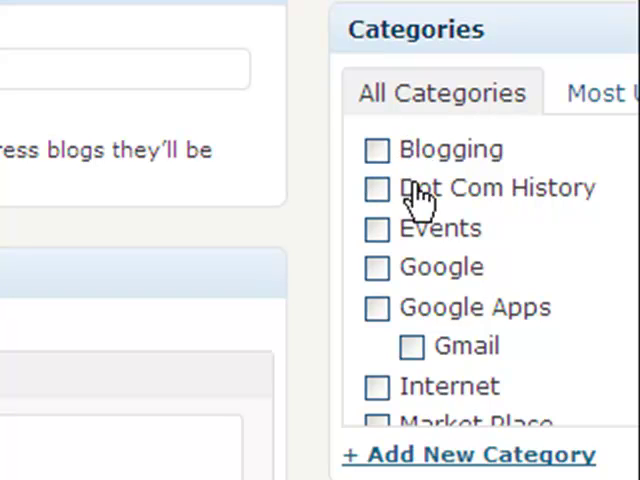
pyautogui.moveTo(420, 230)
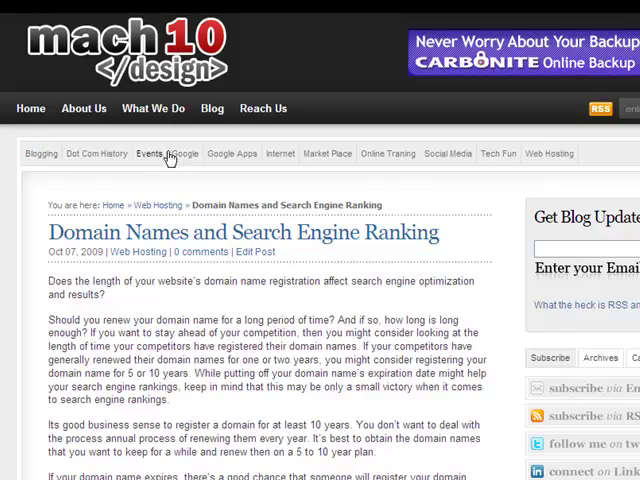
pyautogui.moveTo(388, 153)
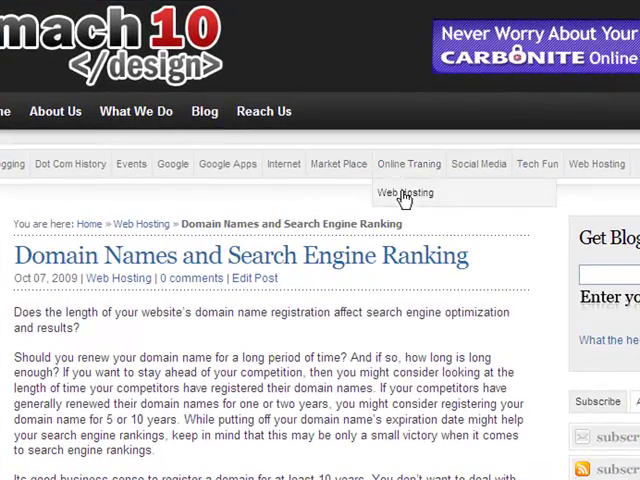
pyautogui.moveTo(360, 202)
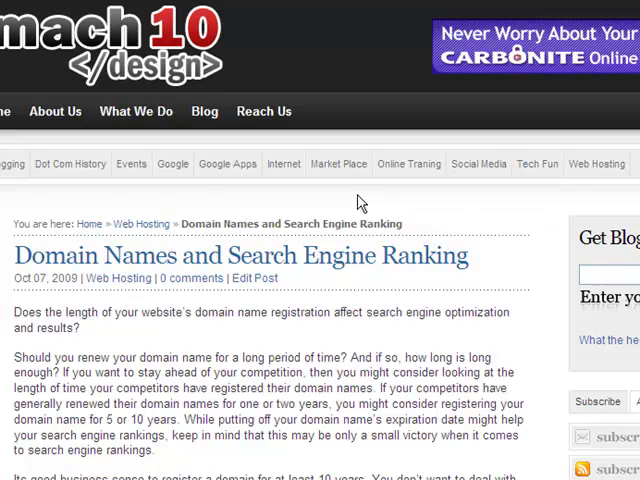
pyautogui.moveTo(352, 196)
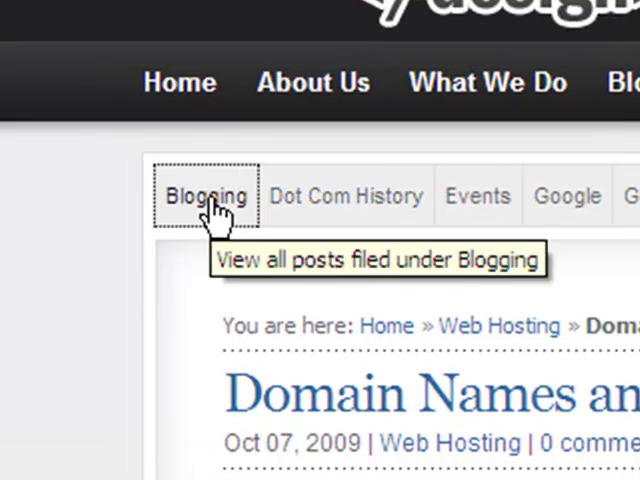
# Open the Blogging category link on the live site's category bar
pyautogui.click(207, 196)
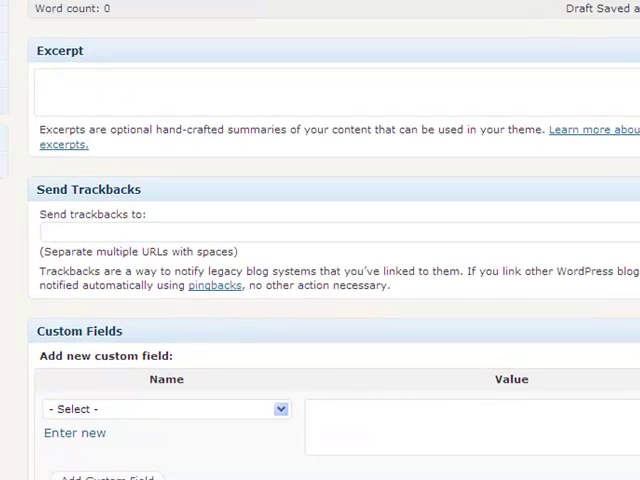
# Scroll back up to the empty title and body fields of Add New Post
pyautogui.scroll(3)
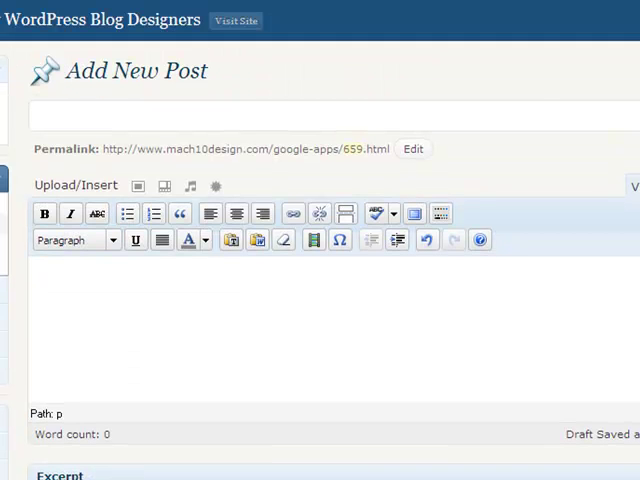
pyautogui.moveTo(528, 89)
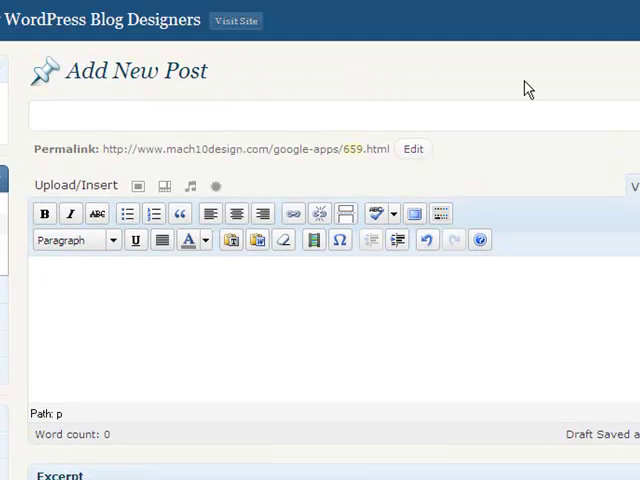